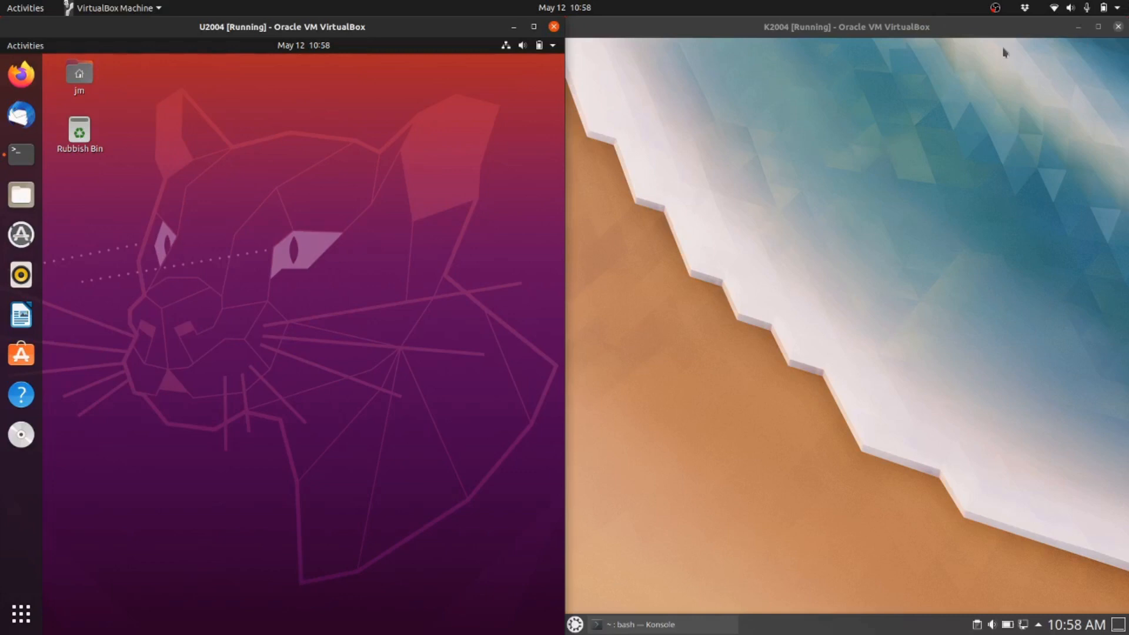
{"action": "mouse_move", "coordinate": [470, 317]}
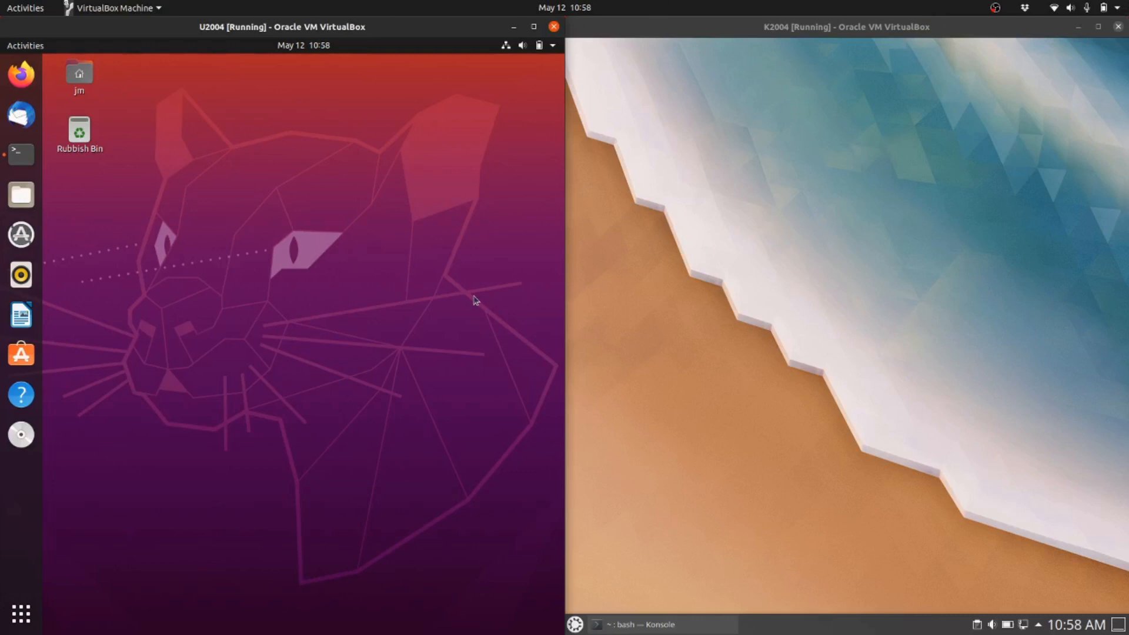
{"action": "mouse_move", "coordinate": [428, 502]}
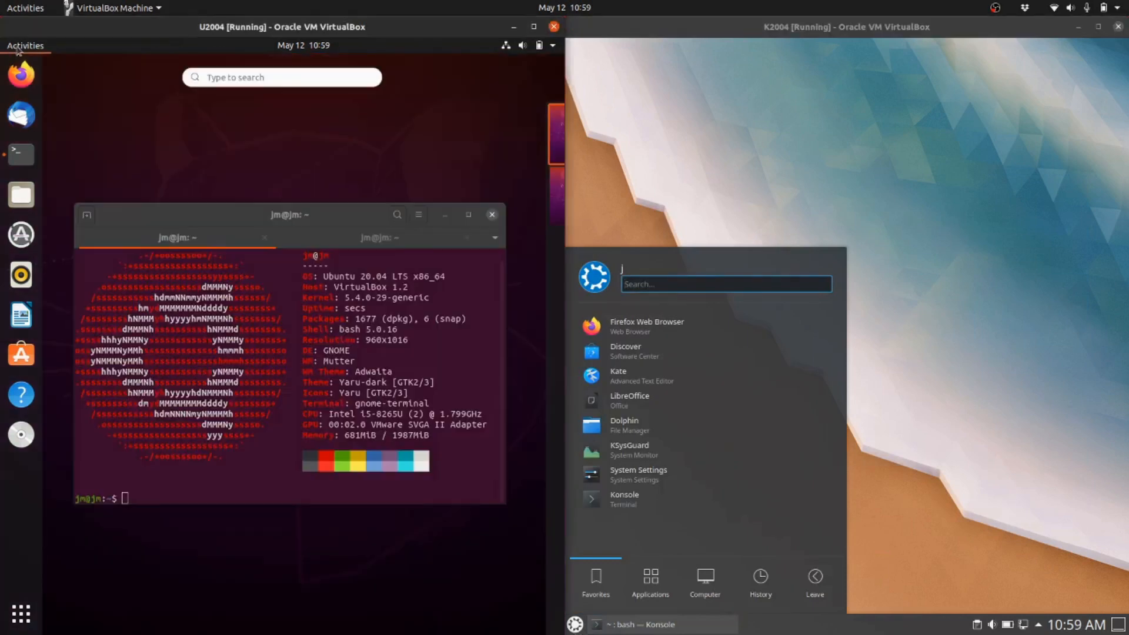
{"action": "mouse_move", "coordinate": [215, 124]}
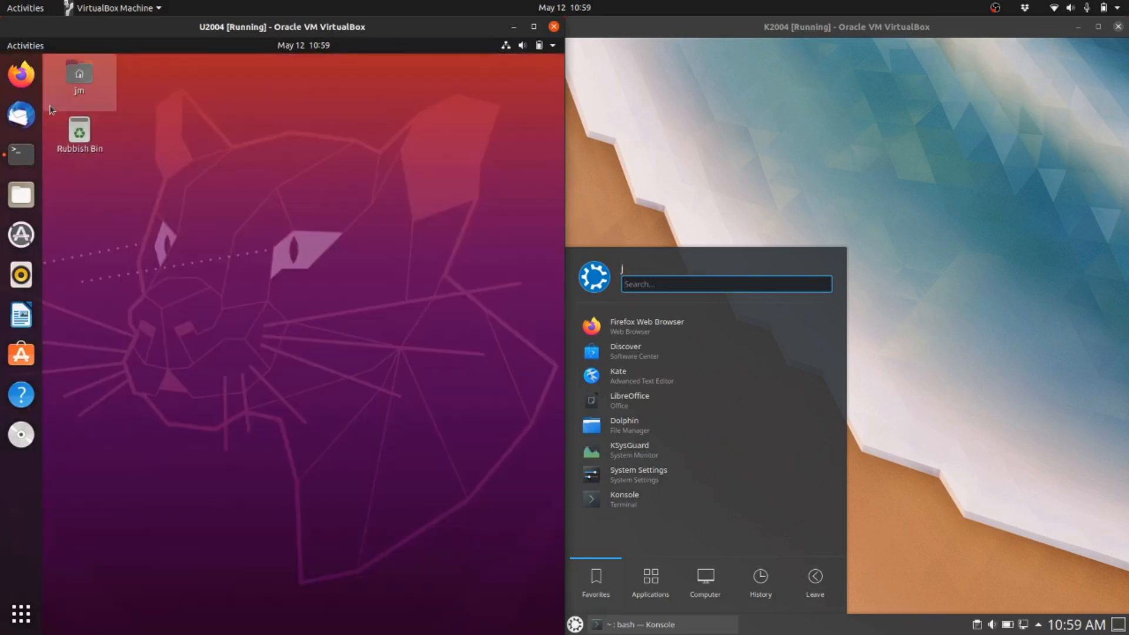
- Launch Files on Ubuntu and Dolphin on Kubuntu, each showing the home folder
{"action": "left_click", "coordinate": [24, 45]}
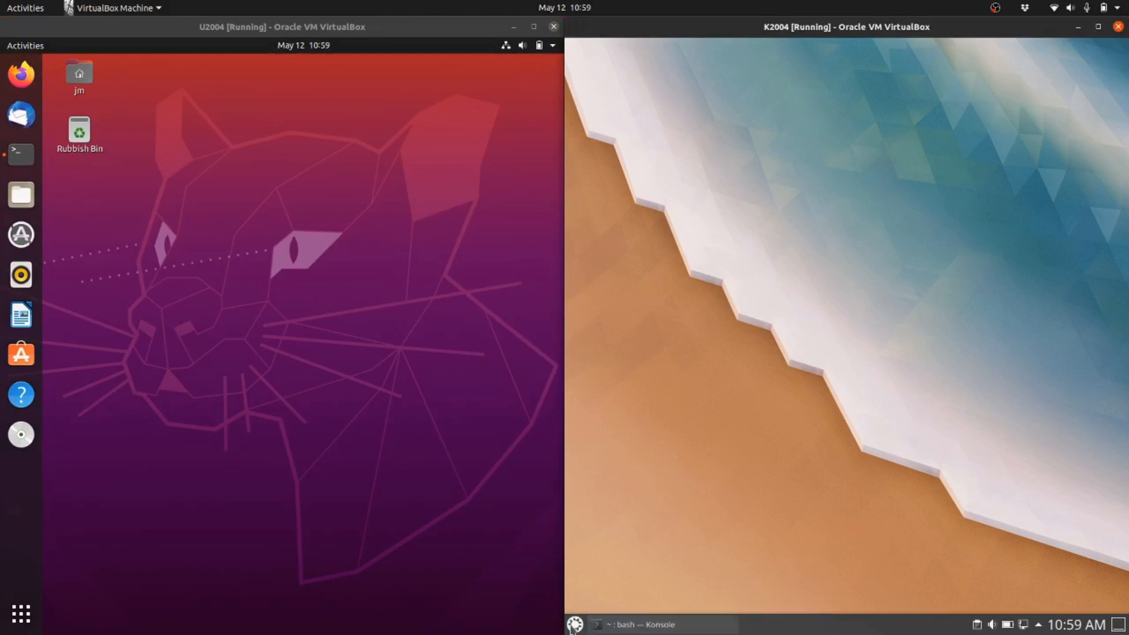
{"action": "left_click", "coordinate": [574, 625]}
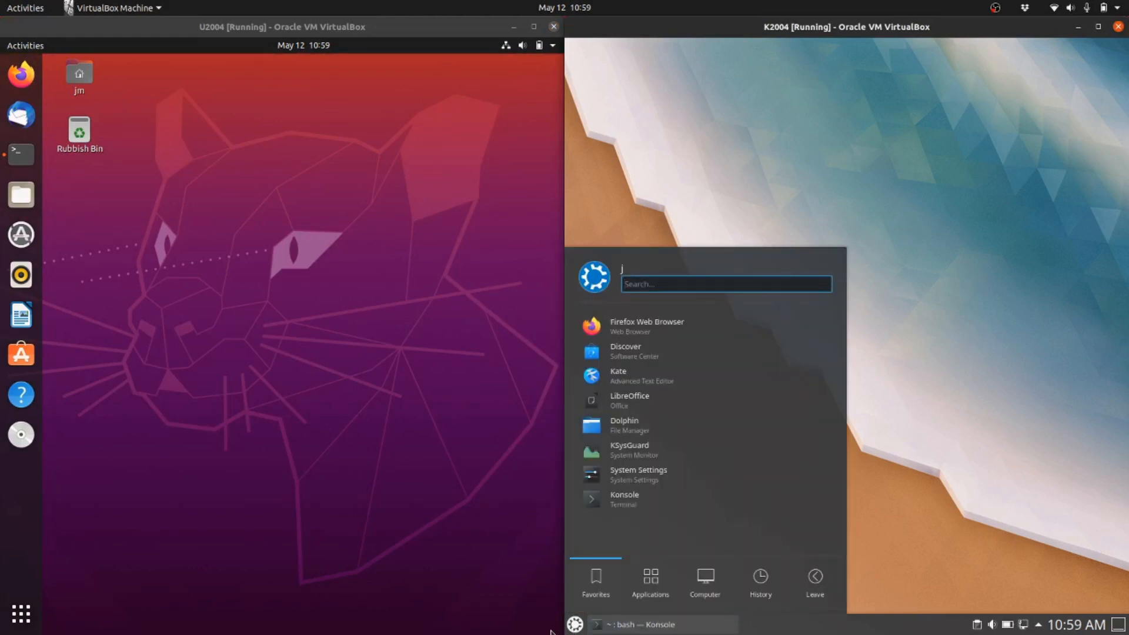
{"action": "left_click", "coordinate": [649, 580]}
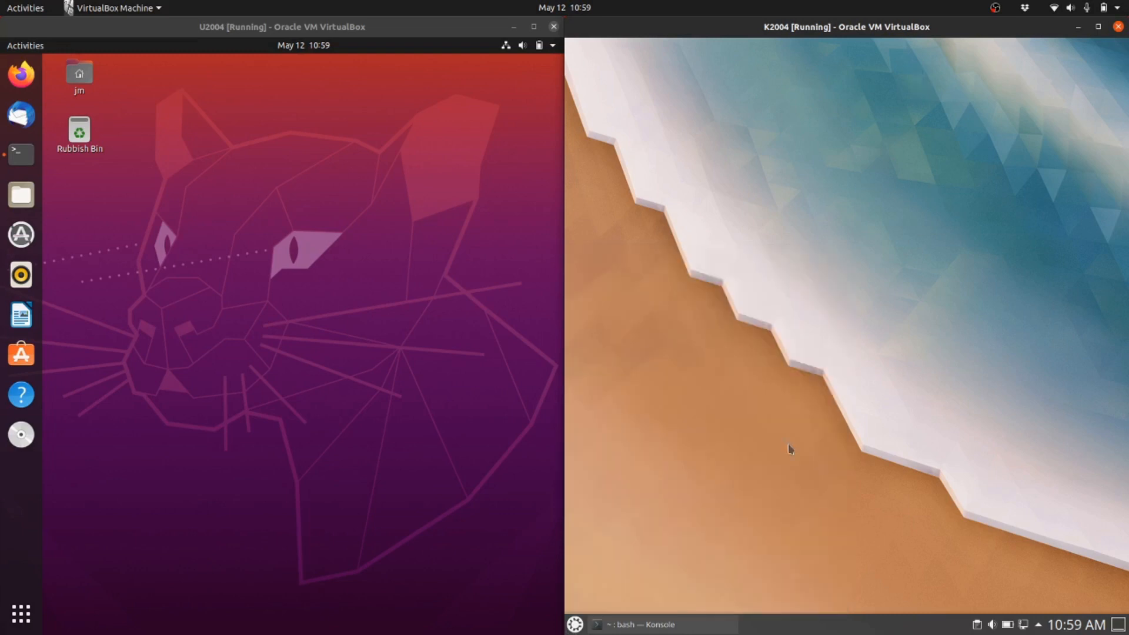
{"action": "mouse_move", "coordinate": [657, 626]}
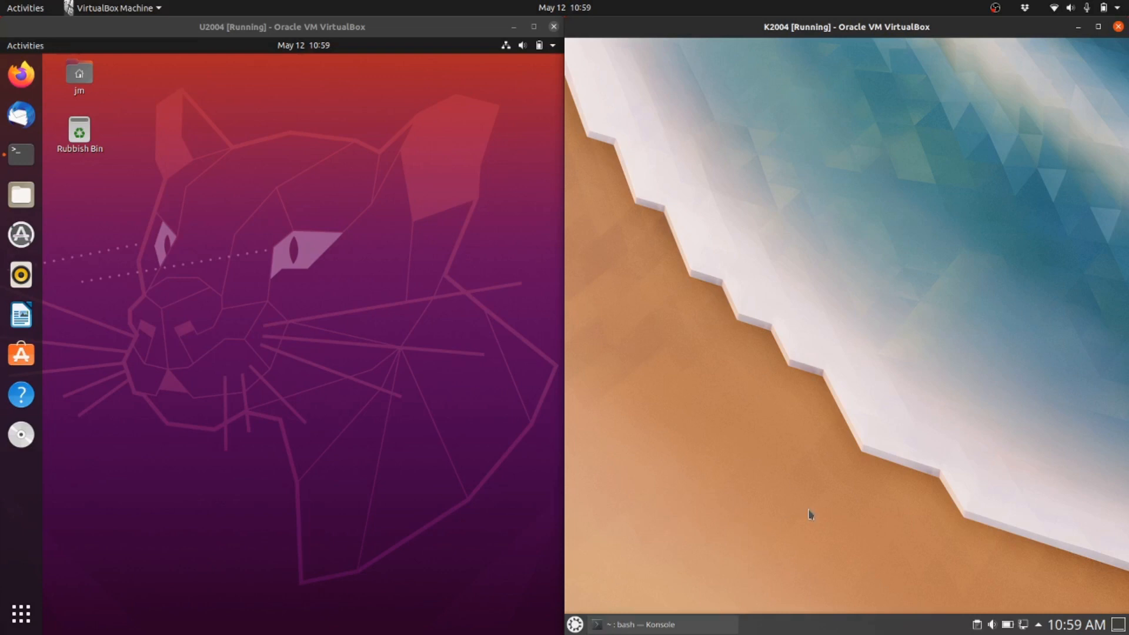
{"action": "right_click", "coordinate": [809, 515]}
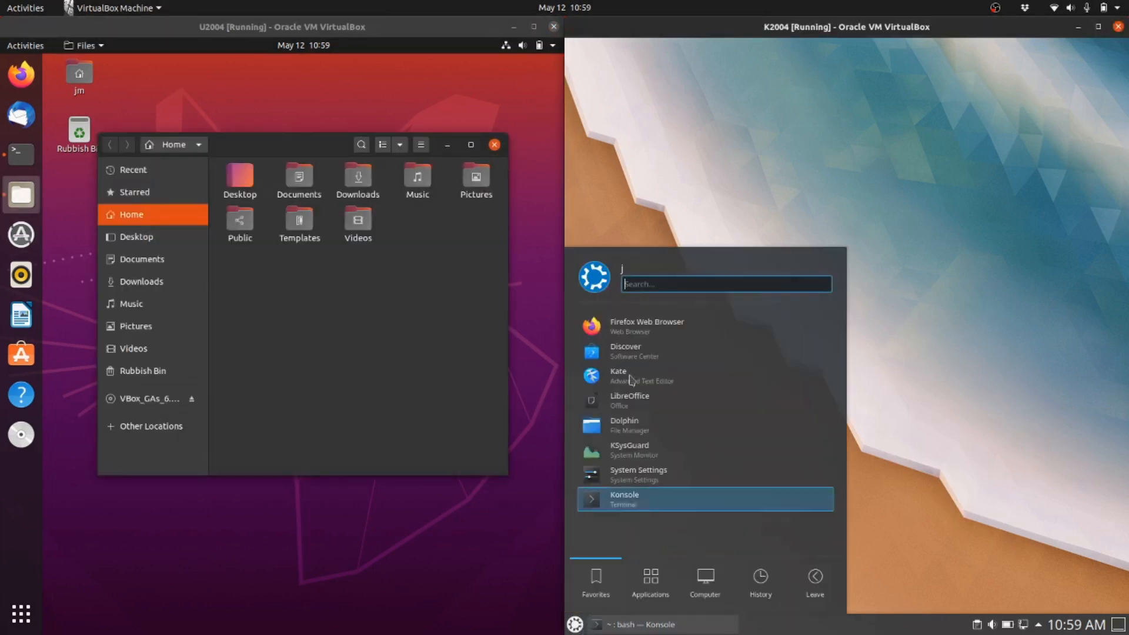
{"action": "left_click", "coordinate": [625, 427]}
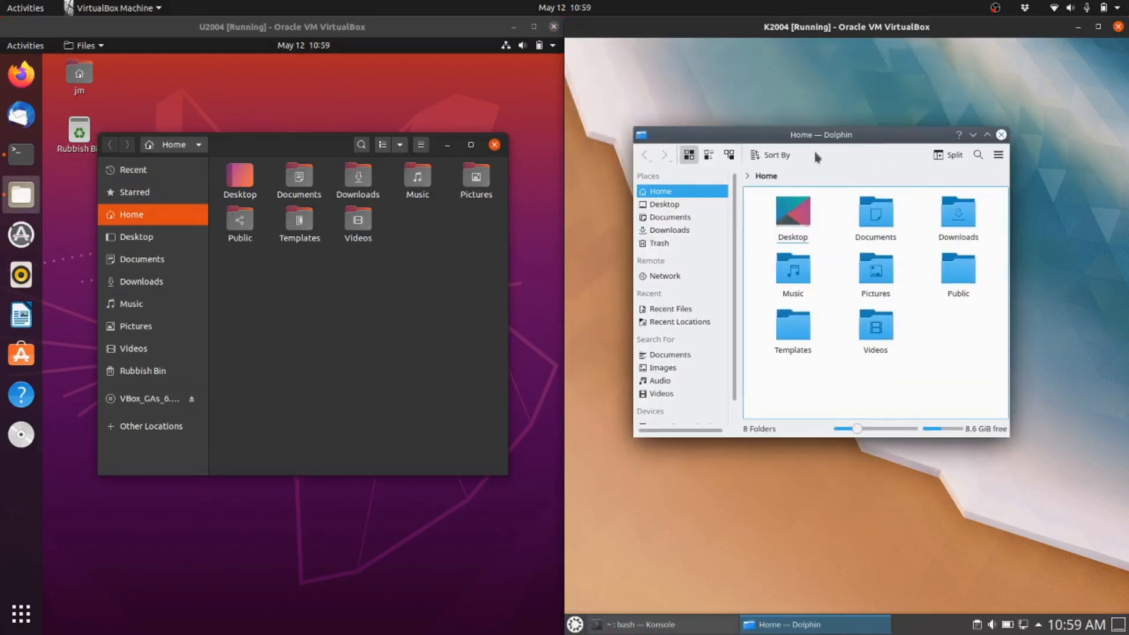
- Arrange the Files and Dolphin windows side by side on their desktops
{"action": "left_click_drag", "start_coordinate": [821, 135], "coordinate": [849, 129]}
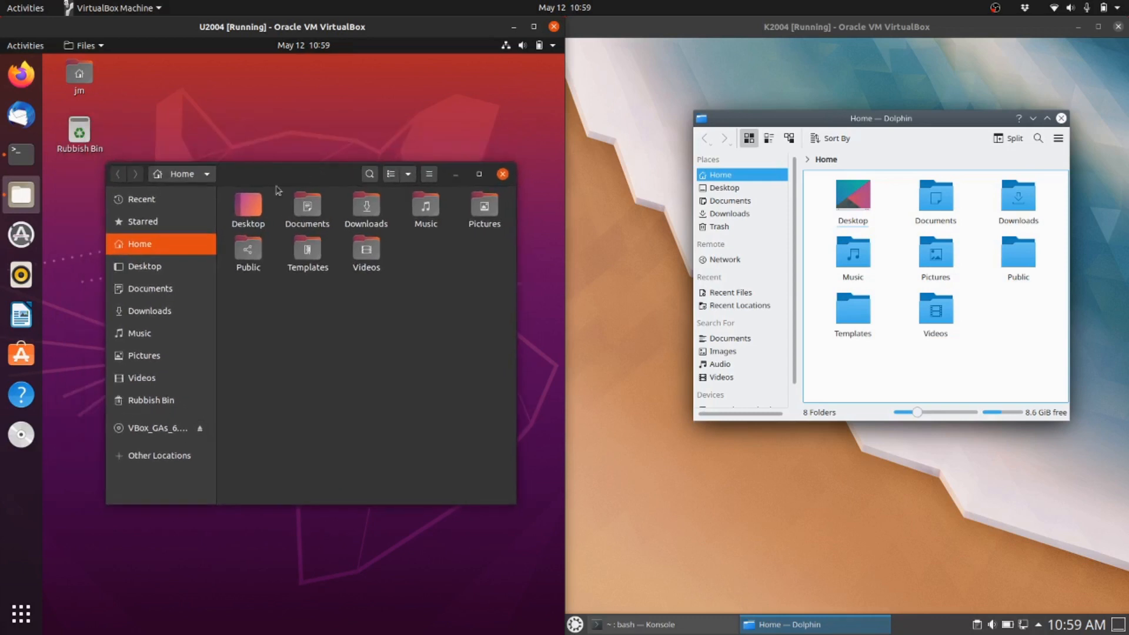
{"action": "left_click_drag", "start_coordinate": [276, 174], "coordinate": [287, 162]}
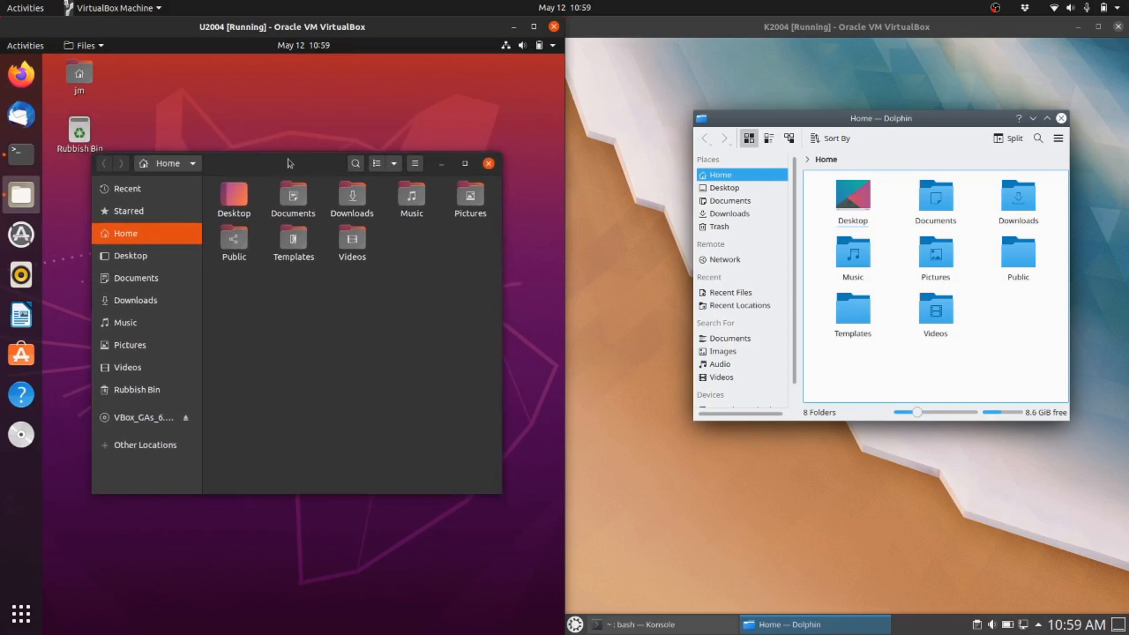
{"action": "left_click_drag", "start_coordinate": [288, 162], "coordinate": [270, 174]}
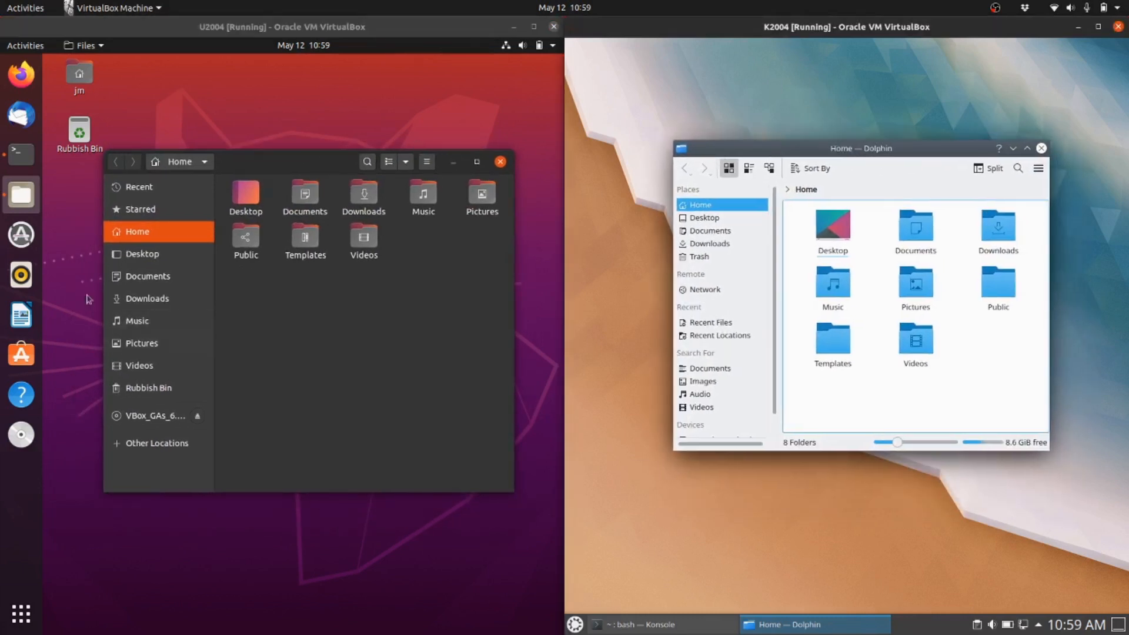
- Show neofetch in GNOME Terminal and Konsole and position the terminal windows
{"action": "left_click", "coordinate": [502, 161]}
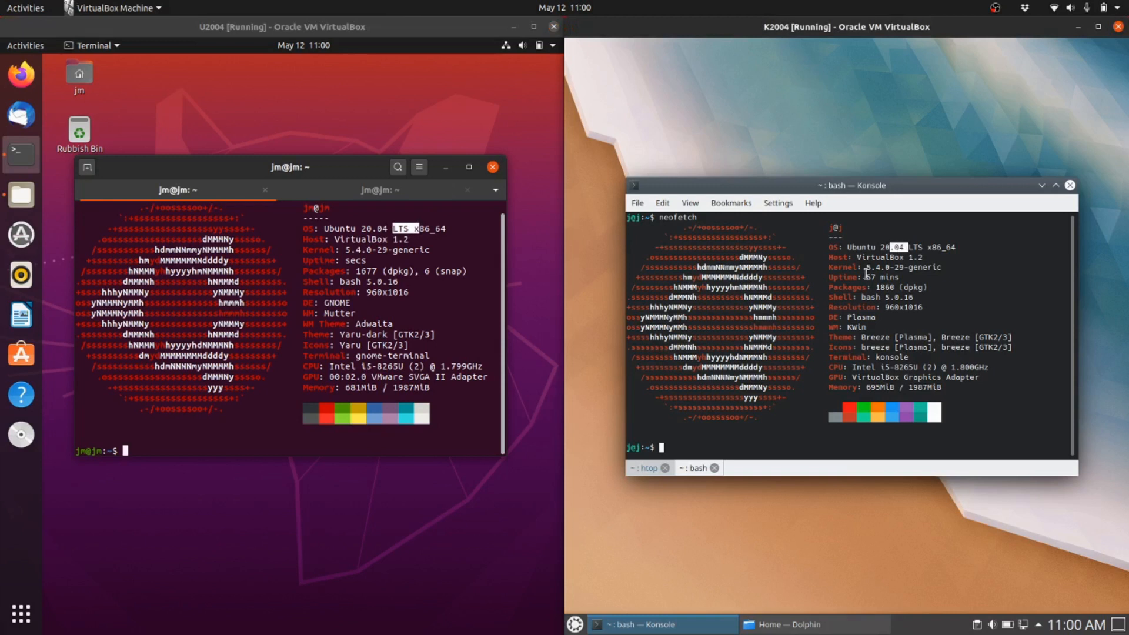
{"action": "left_click_drag", "start_coordinate": [854, 185], "coordinate": [835, 178]}
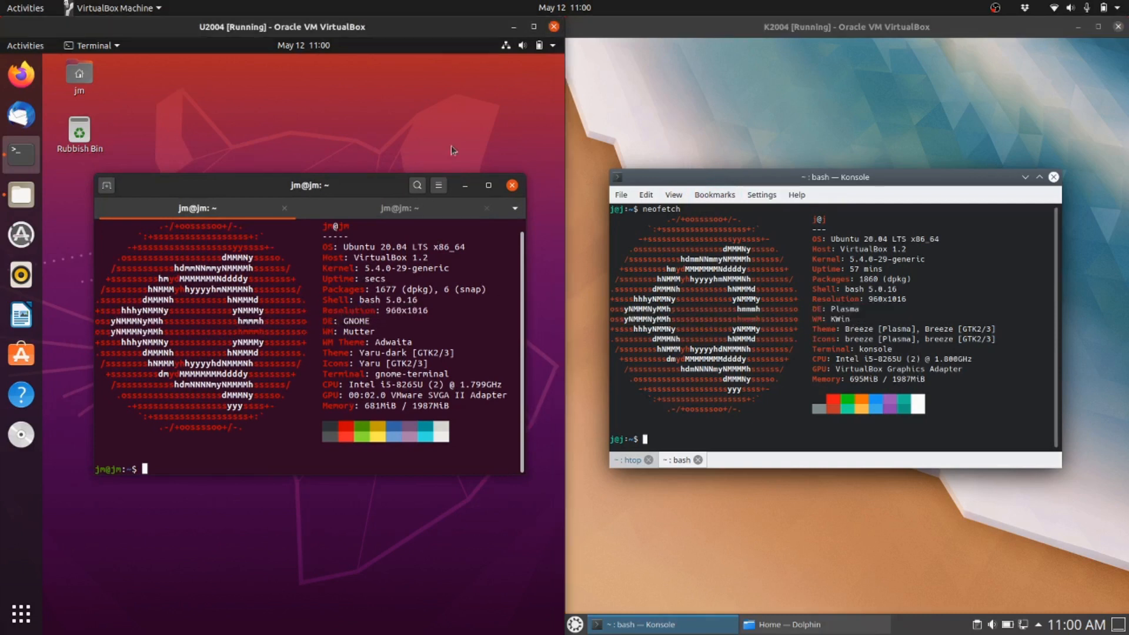
- Show Ubuntu's full application grid and move to its second page
{"action": "left_click", "coordinate": [20, 619]}
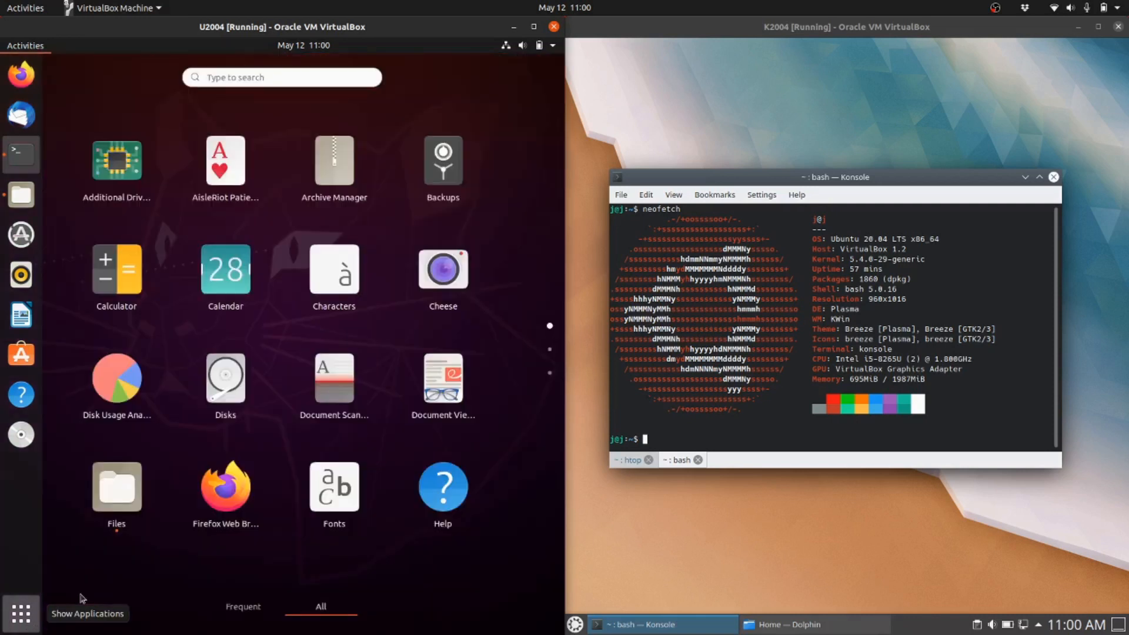
{"action": "scroll", "scroll_direction": "down", "scroll_amount": 3}
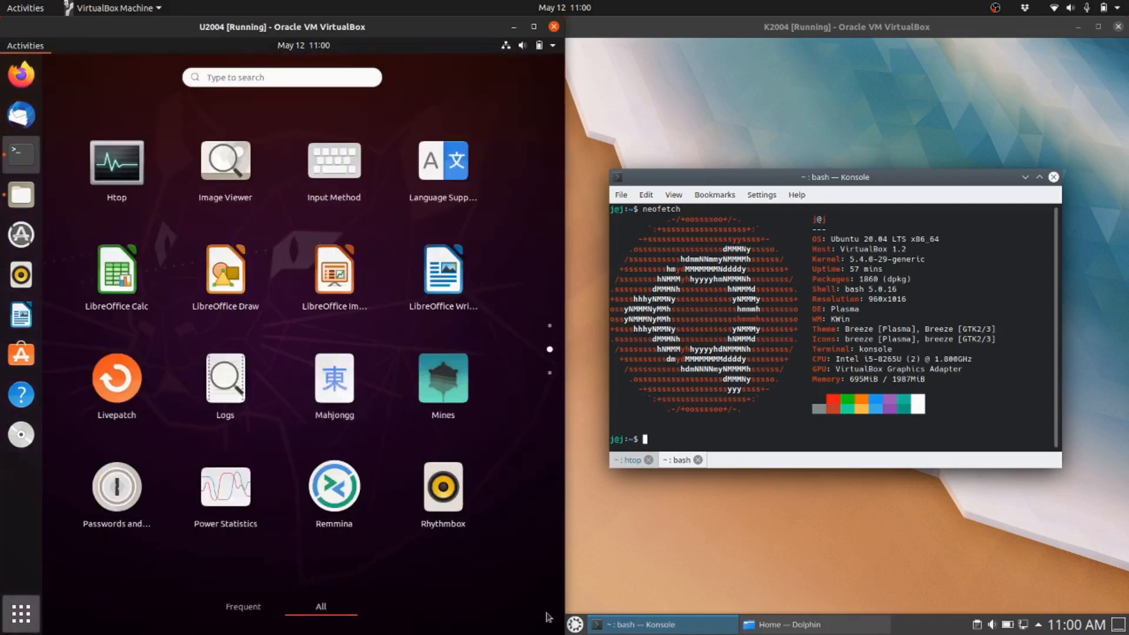
- Bring up the Kubuntu Kickoff application launcher over the Konsole terminal
{"action": "left_click", "coordinate": [576, 625]}
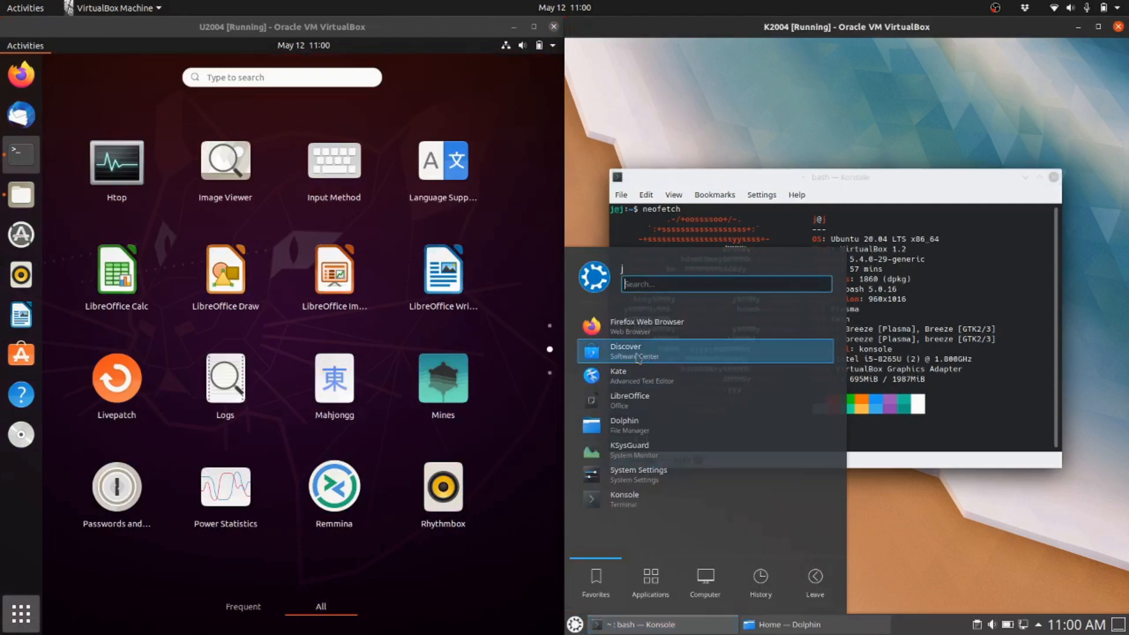
{"action": "mouse_move", "coordinate": [663, 381]}
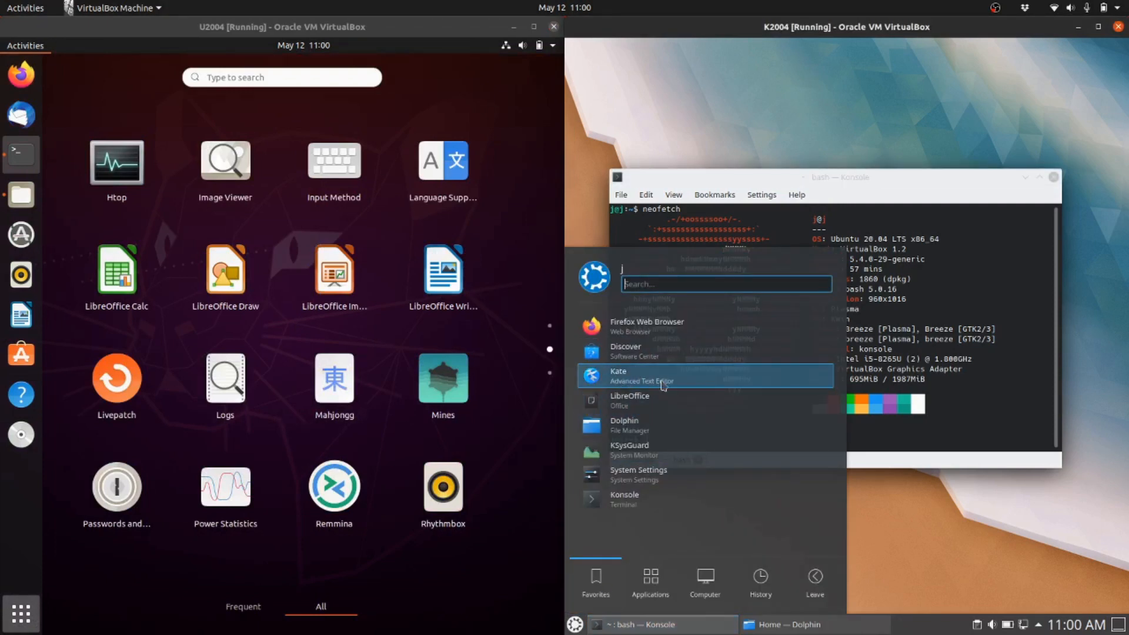
{"action": "mouse_move", "coordinate": [627, 513]}
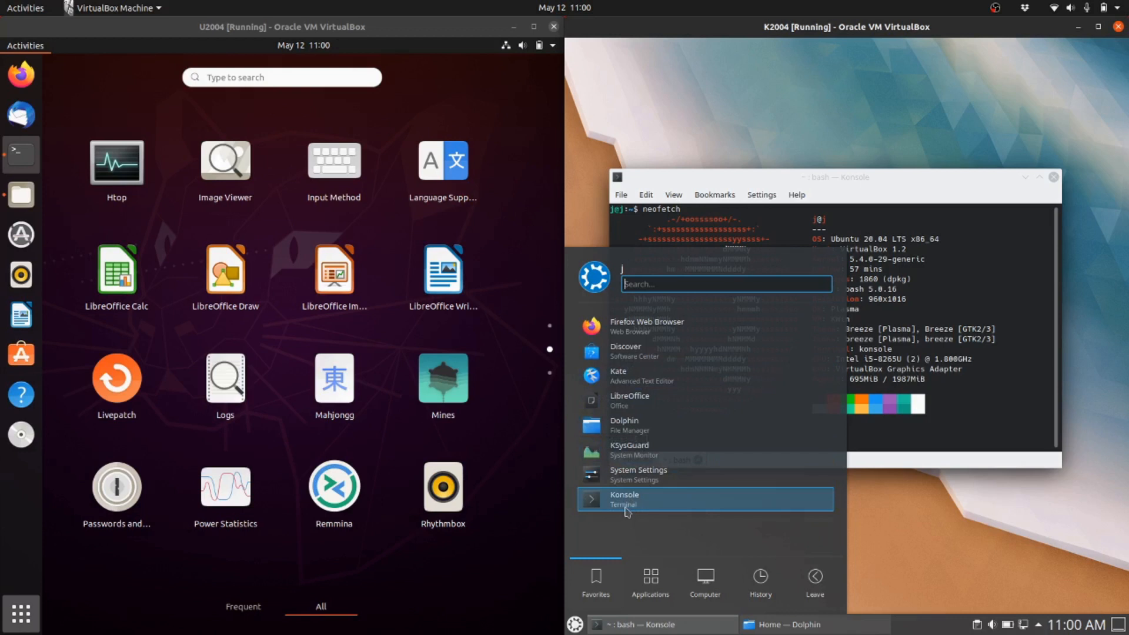
{"action": "mouse_move", "coordinate": [643, 368]}
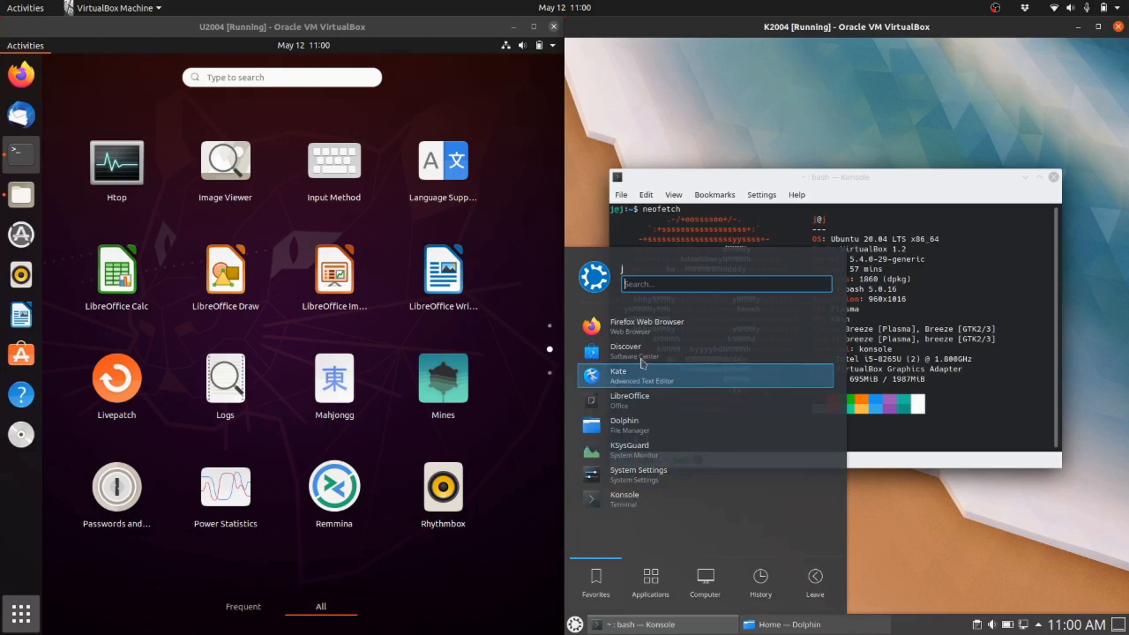
{"action": "mouse_move", "coordinate": [694, 325]}
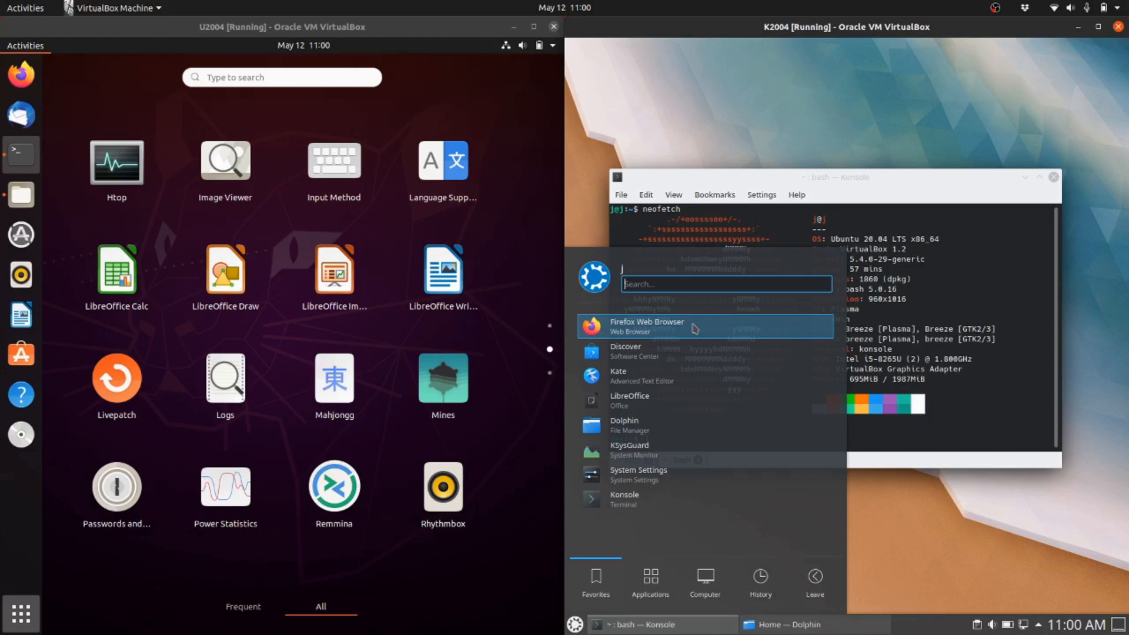
{"action": "mouse_move", "coordinate": [724, 337]}
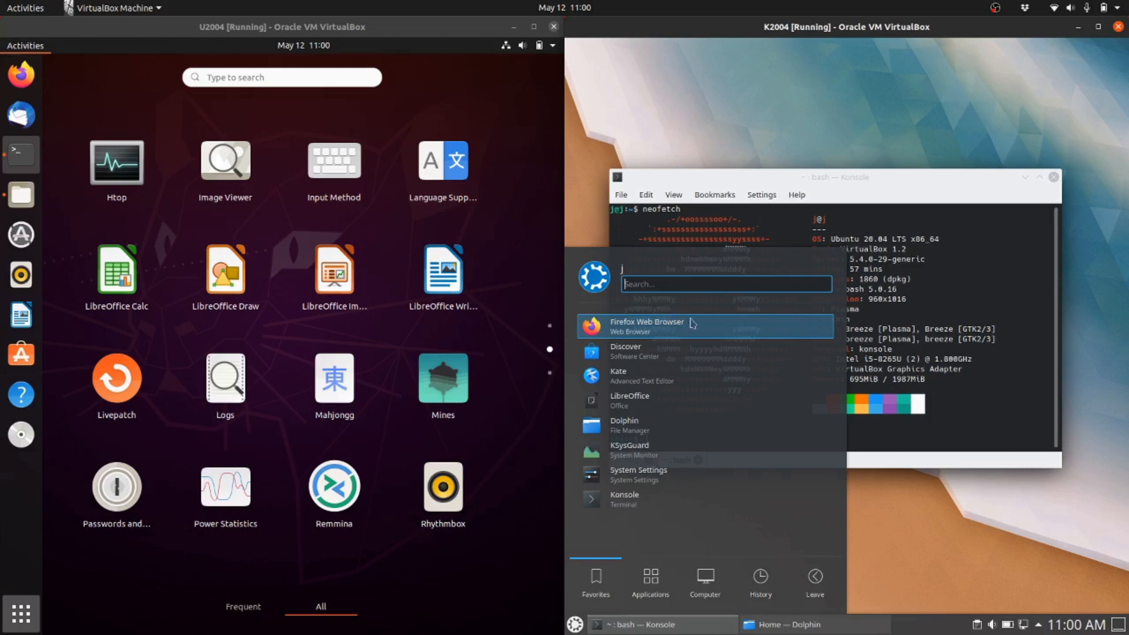
{"action": "left_click", "coordinate": [814, 582]}
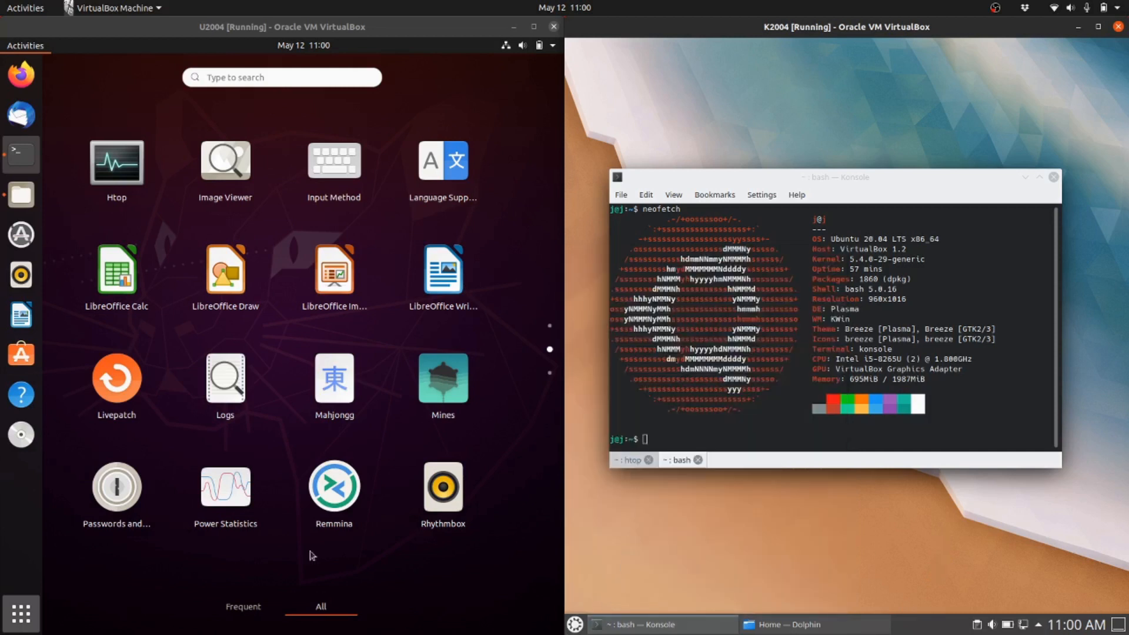
{"action": "left_click", "coordinate": [577, 624]}
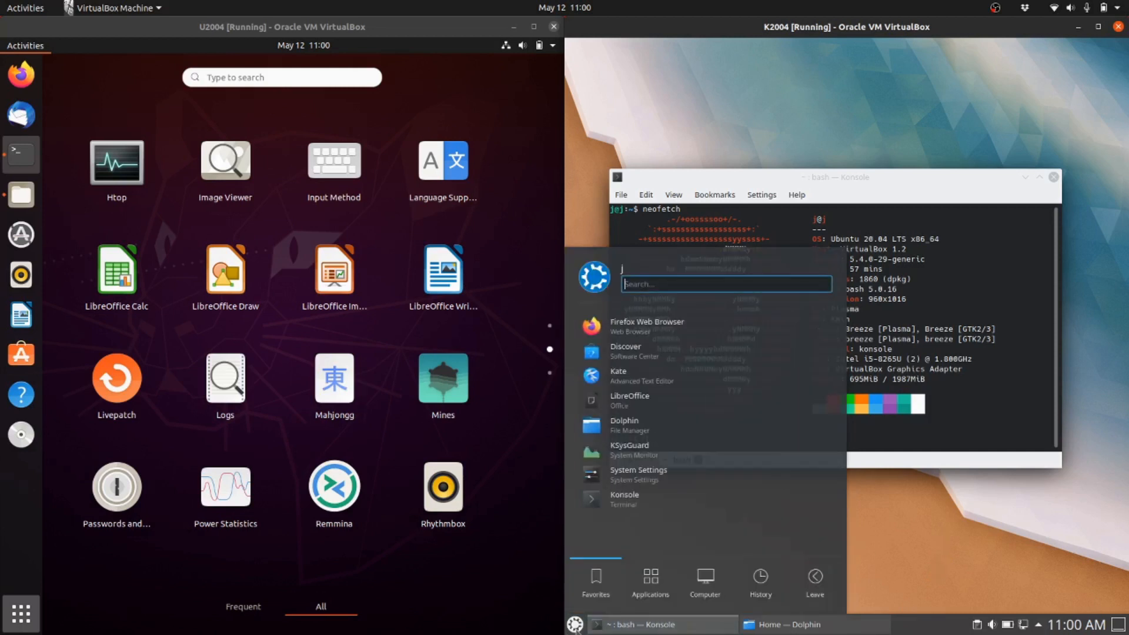
{"action": "mouse_move", "coordinate": [705, 326]}
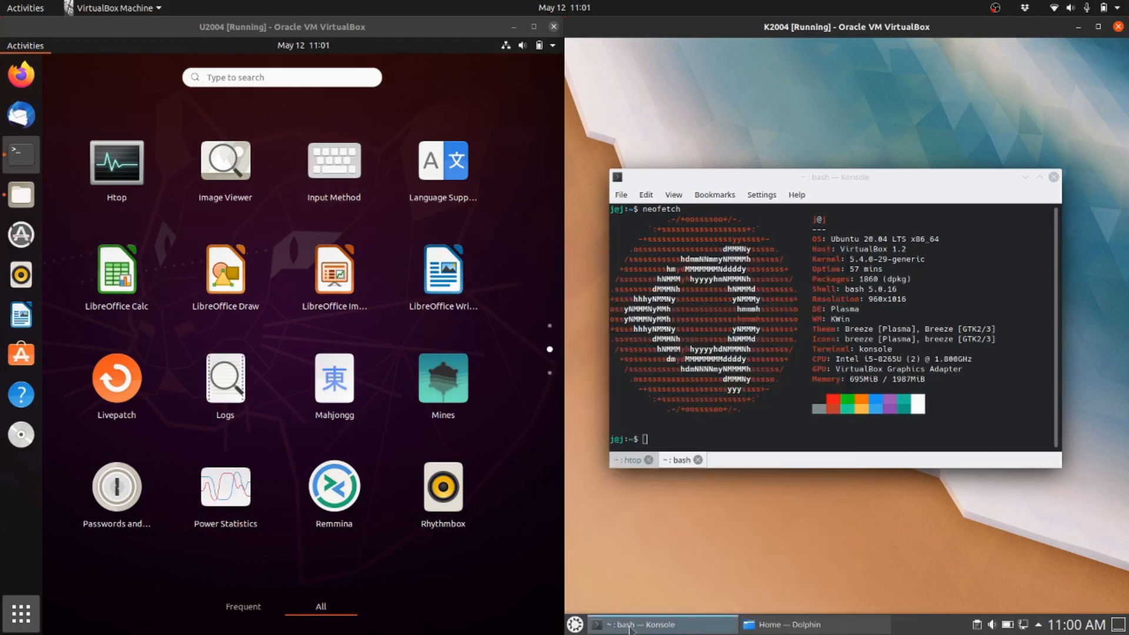
{"action": "left_click", "coordinate": [576, 625]}
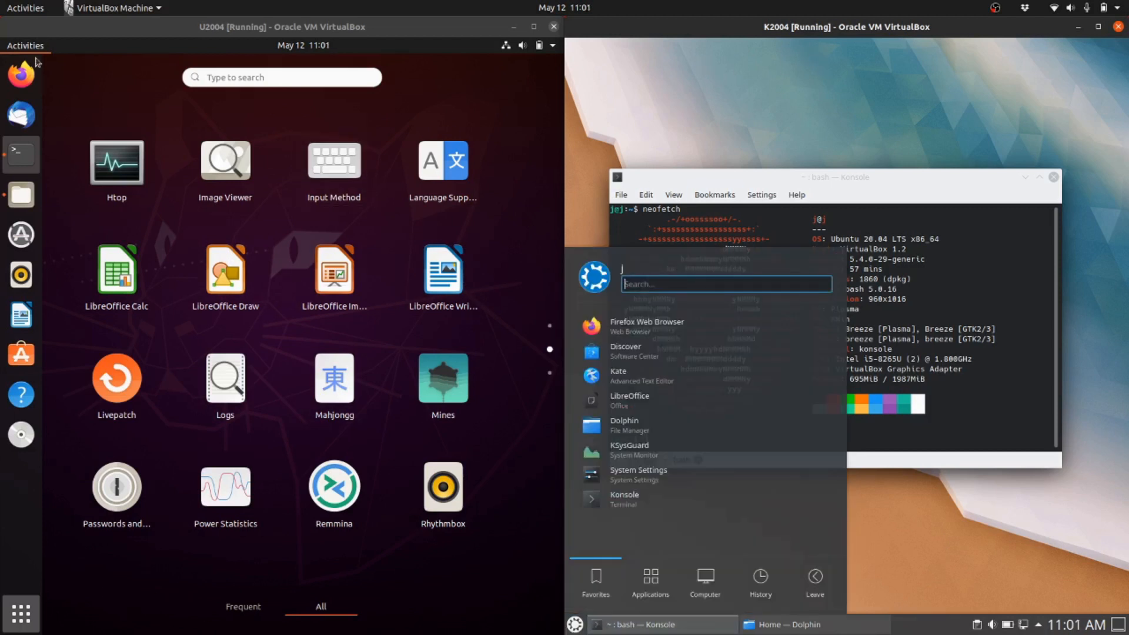